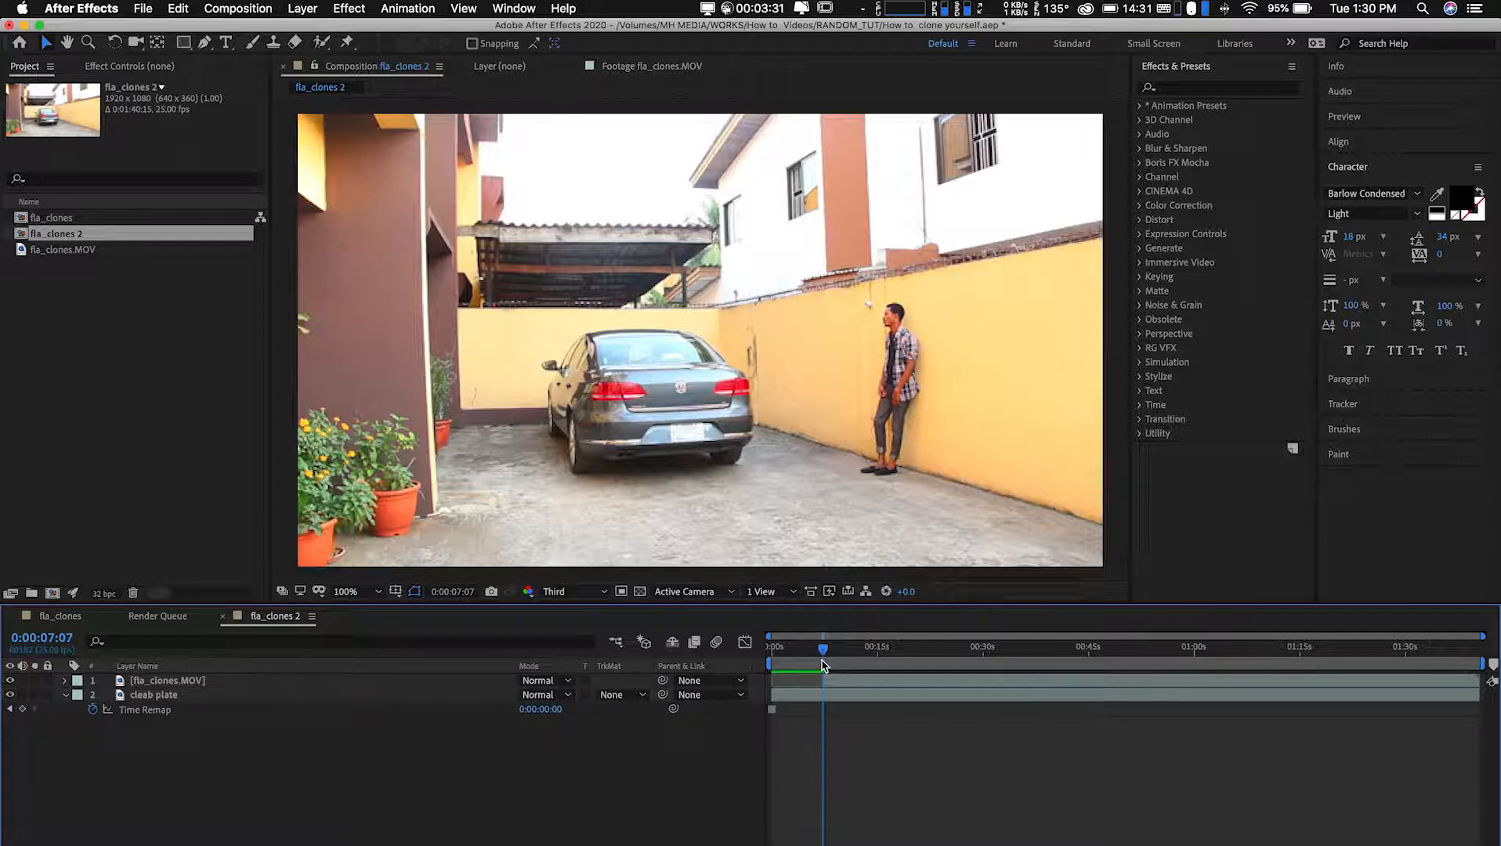
Move the time indicator ahead to about 24 seconds in the fla_clones 2 composition.
drag(823, 648, 845, 649)
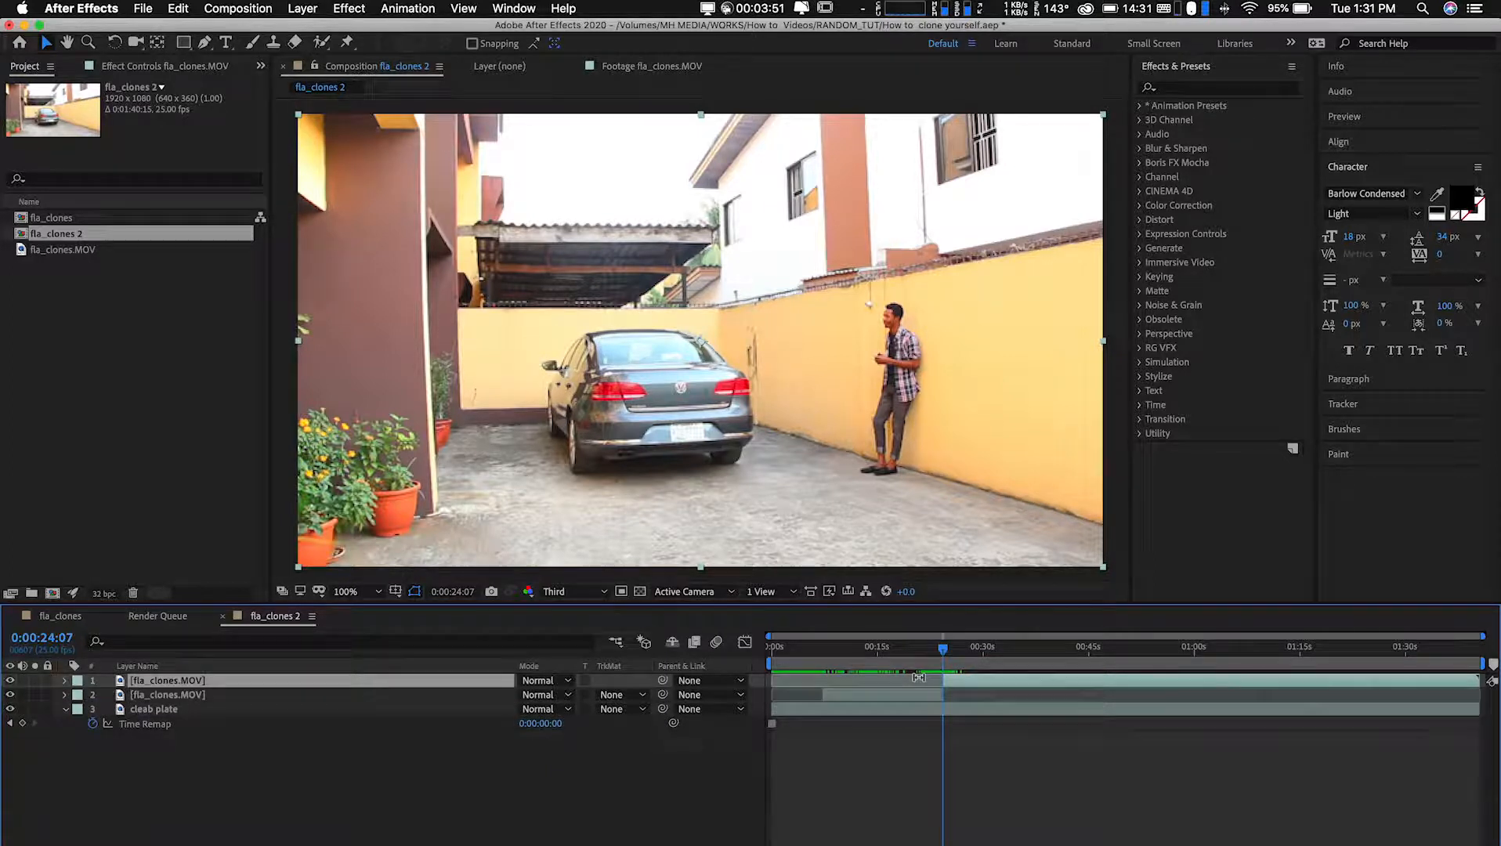
View fla_clones.MOV on its own and scrub to about 37 seconds where the man leans on the car.
double_click(168, 694)
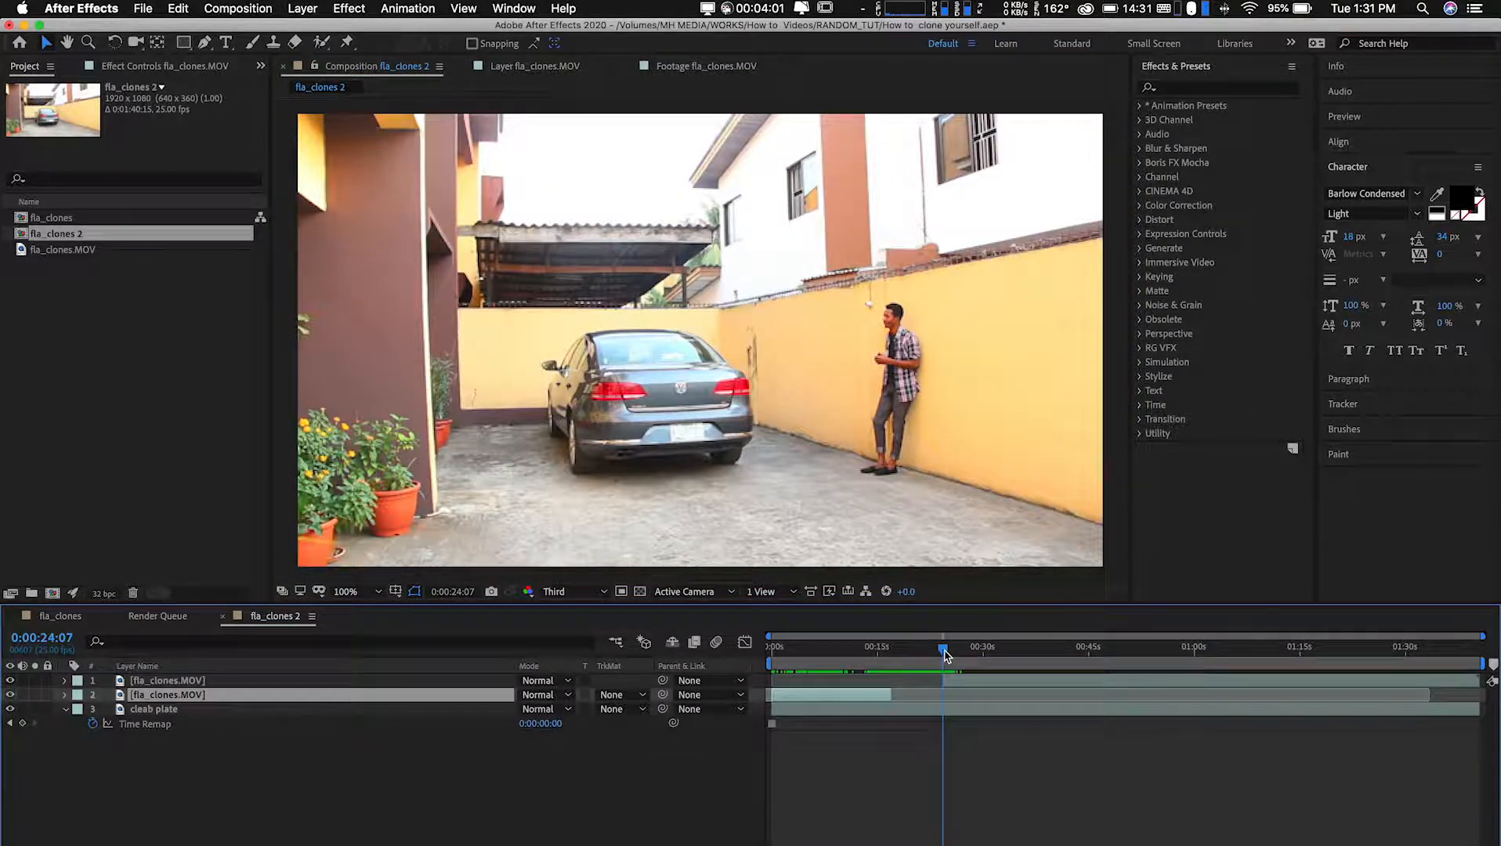
drag(945, 647, 964, 646)
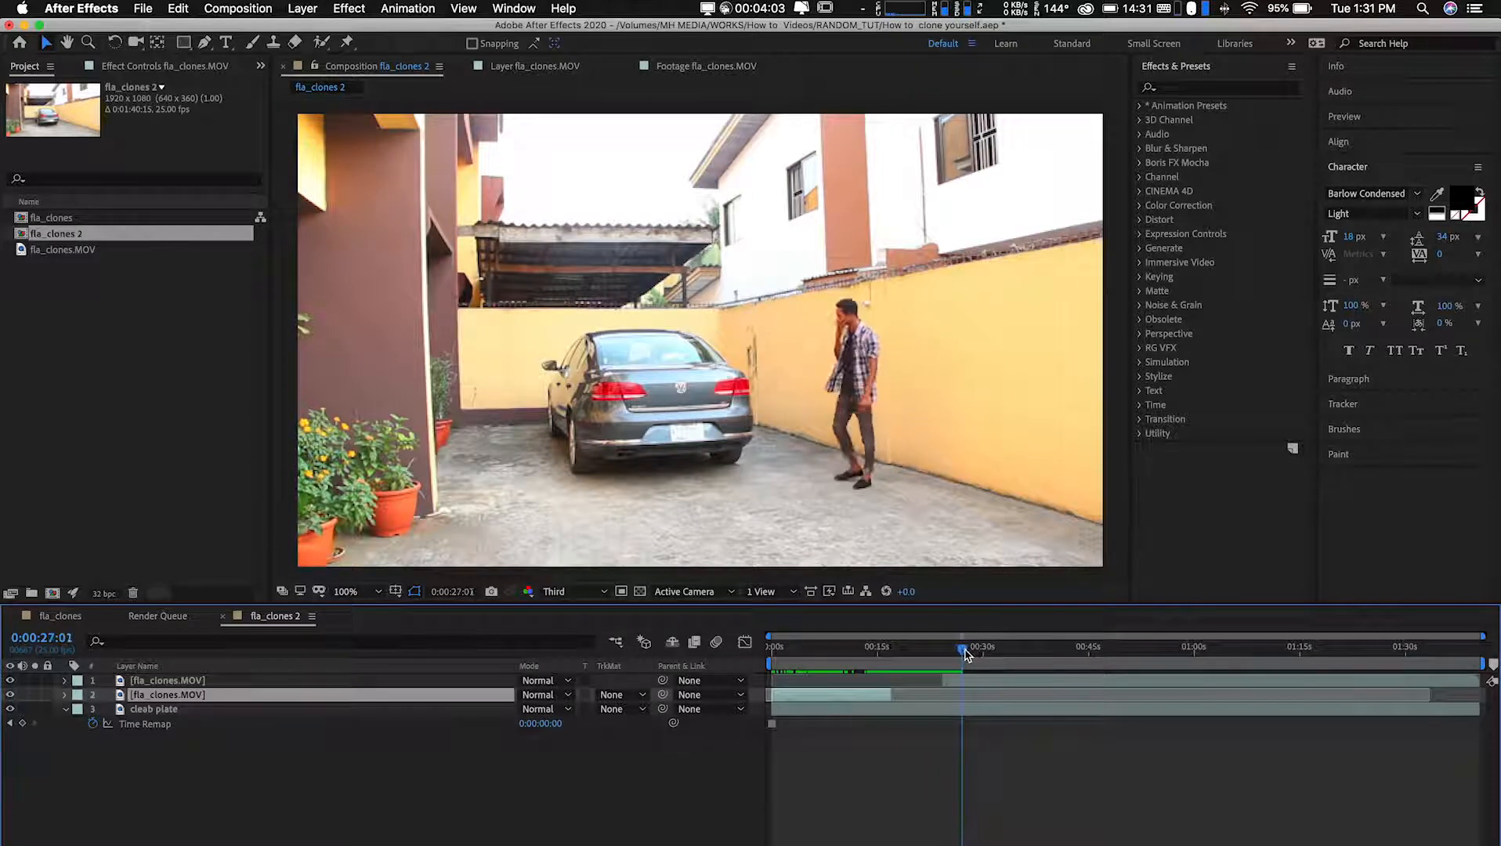
drag(963, 653, 996, 654)
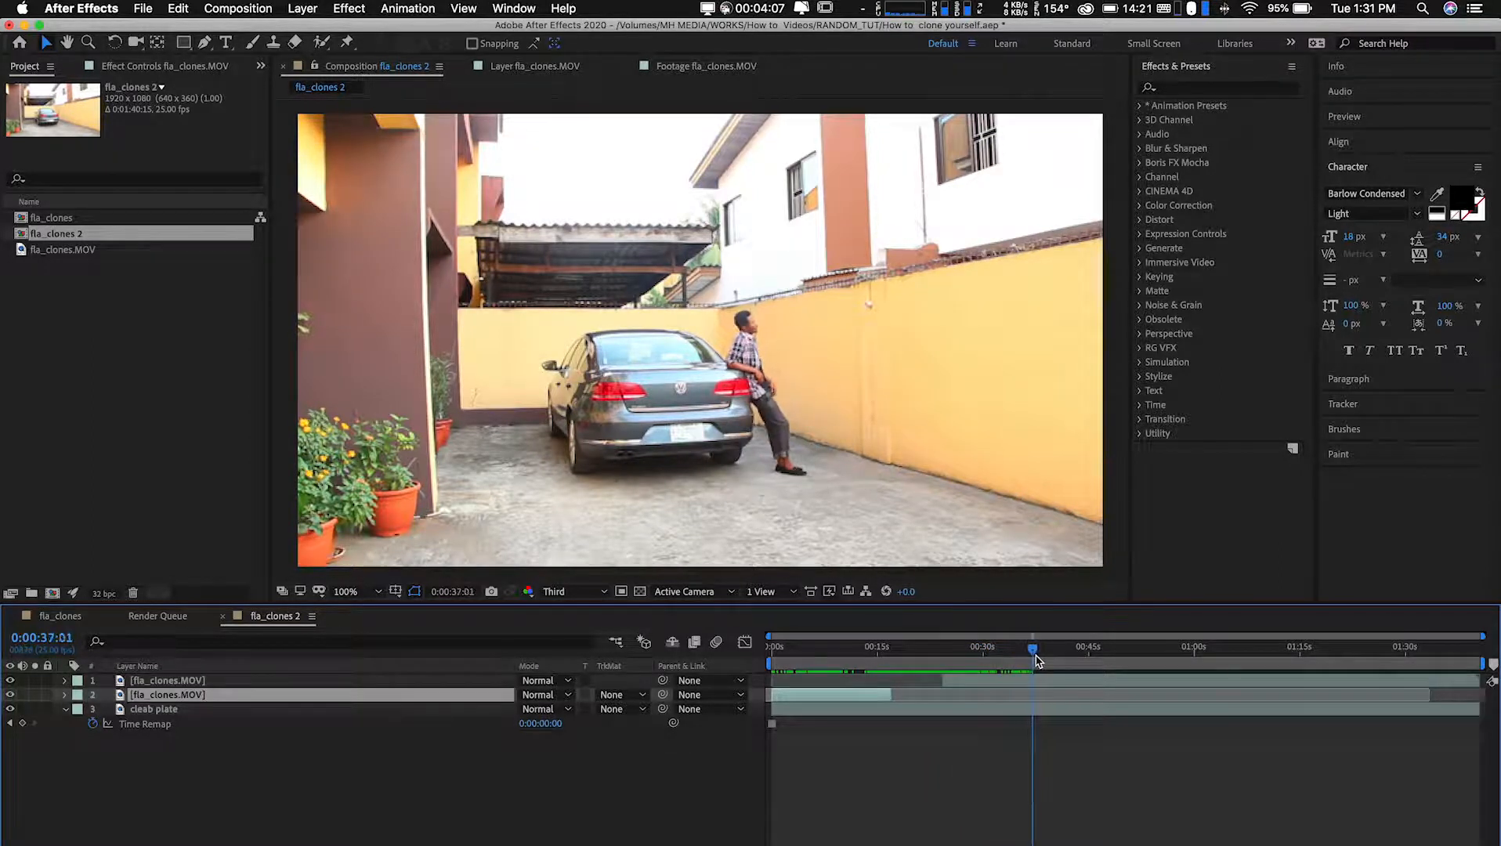
Trim layer 1's in-point to the time indicator at about 0:00:38.
drag(1032, 661, 1049, 664)
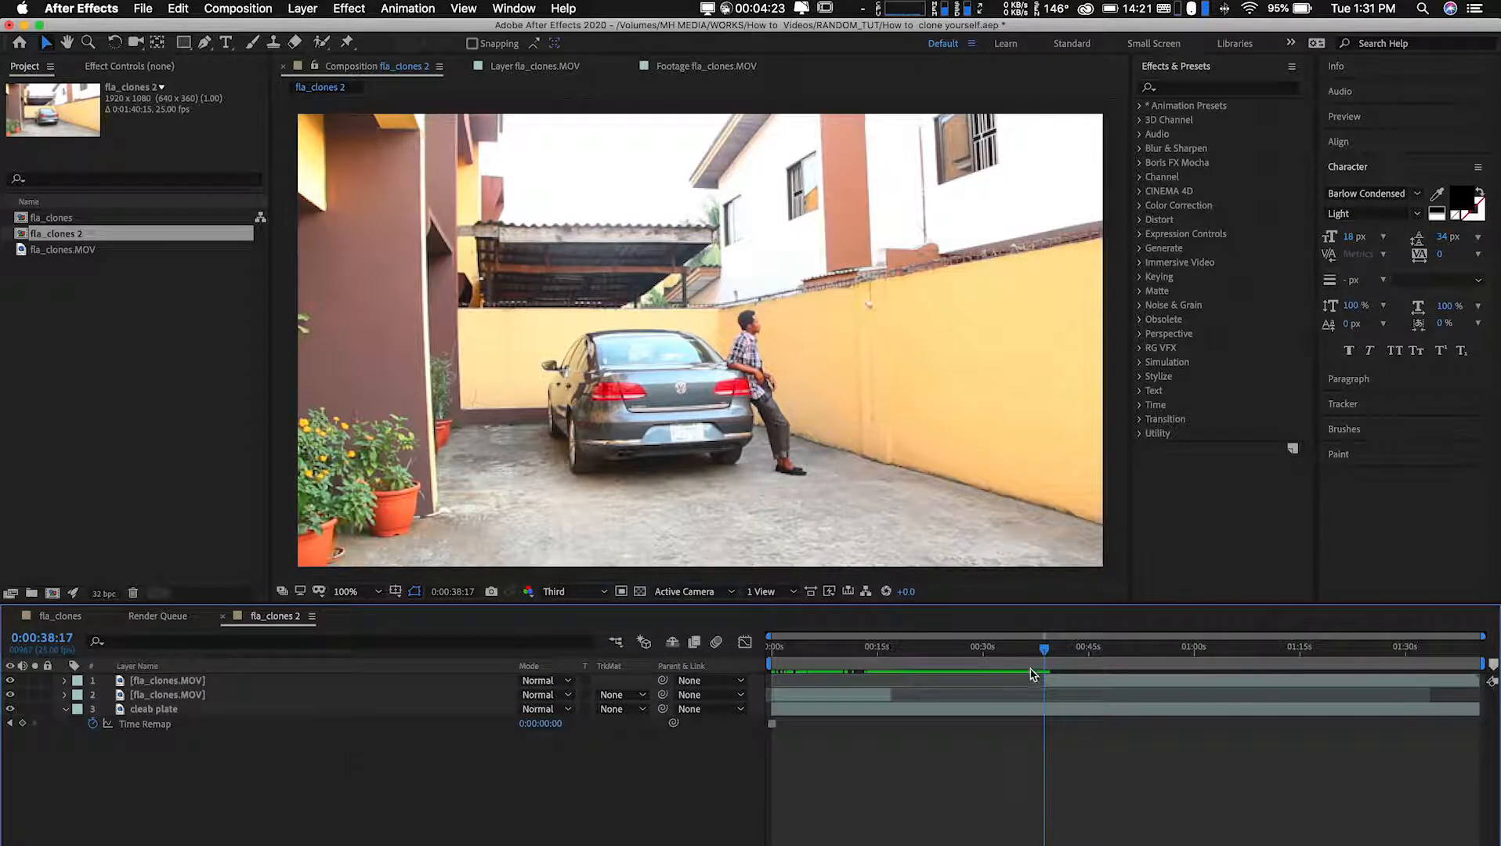
drag(1043, 660, 1061, 660)
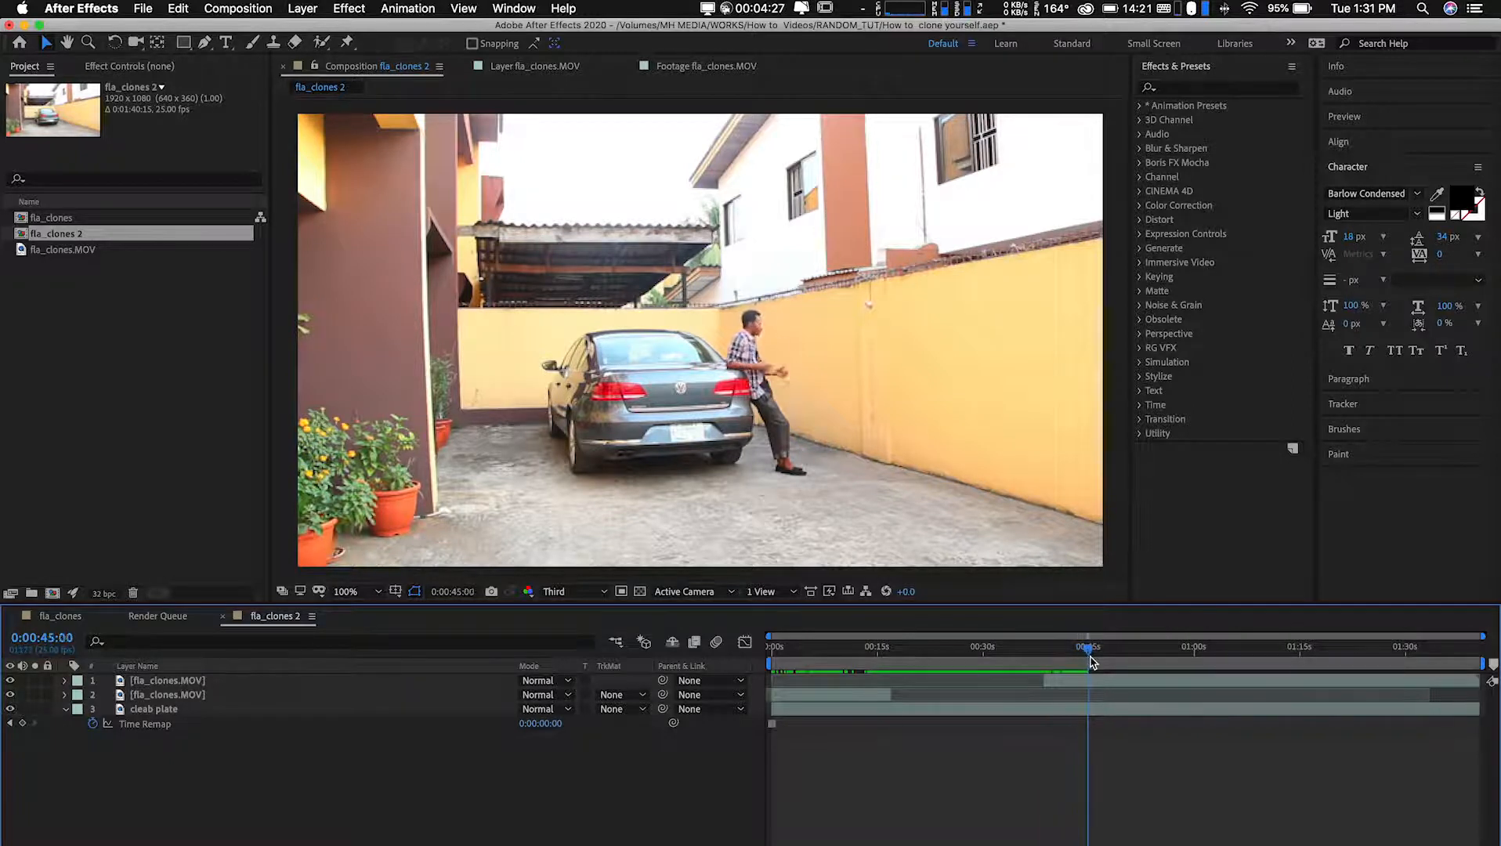
drag(1089, 661, 1128, 661)
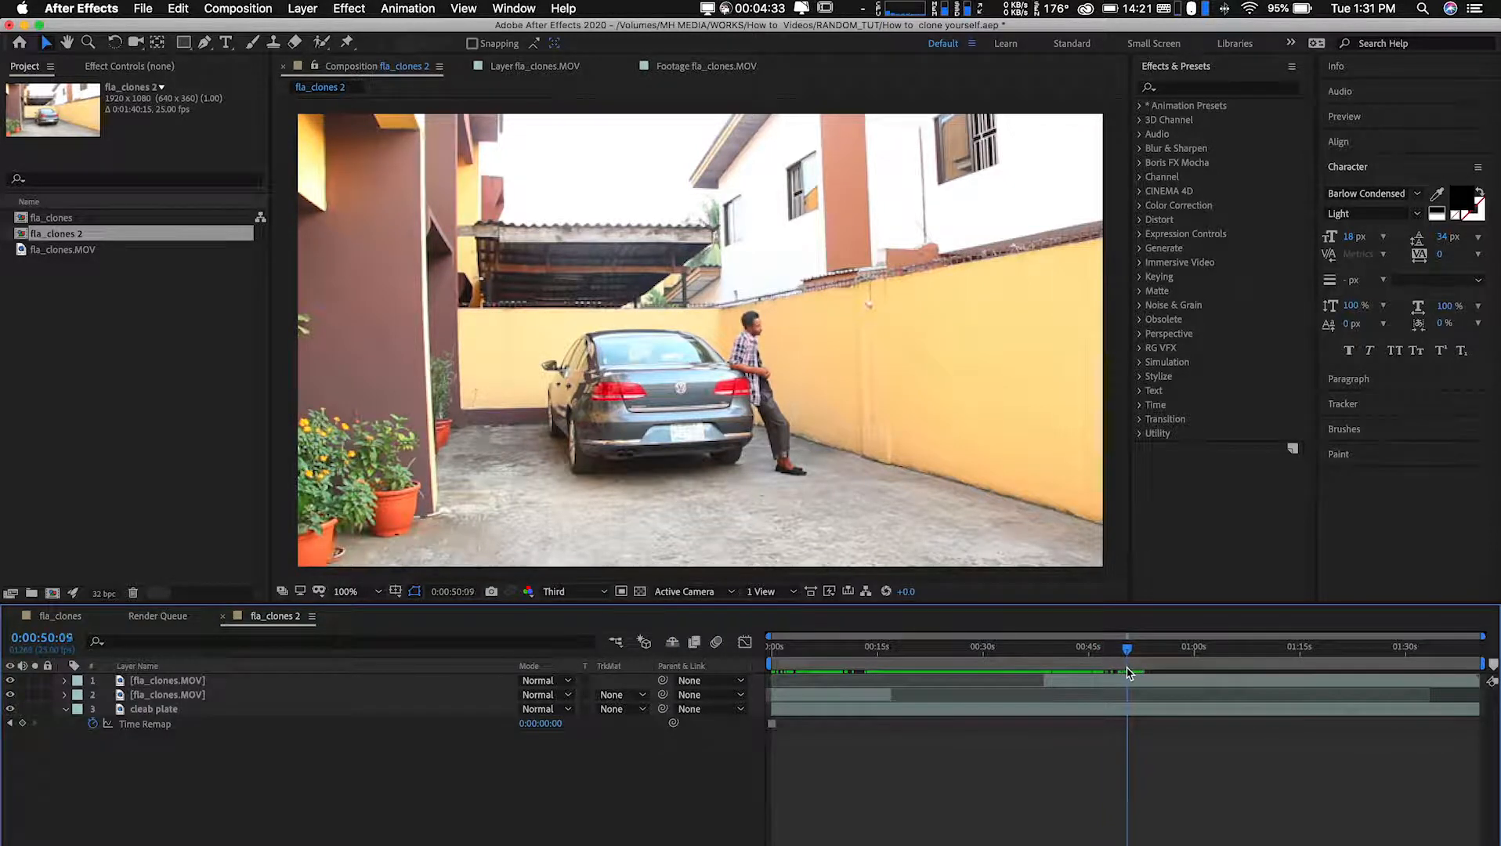
click(167, 681)
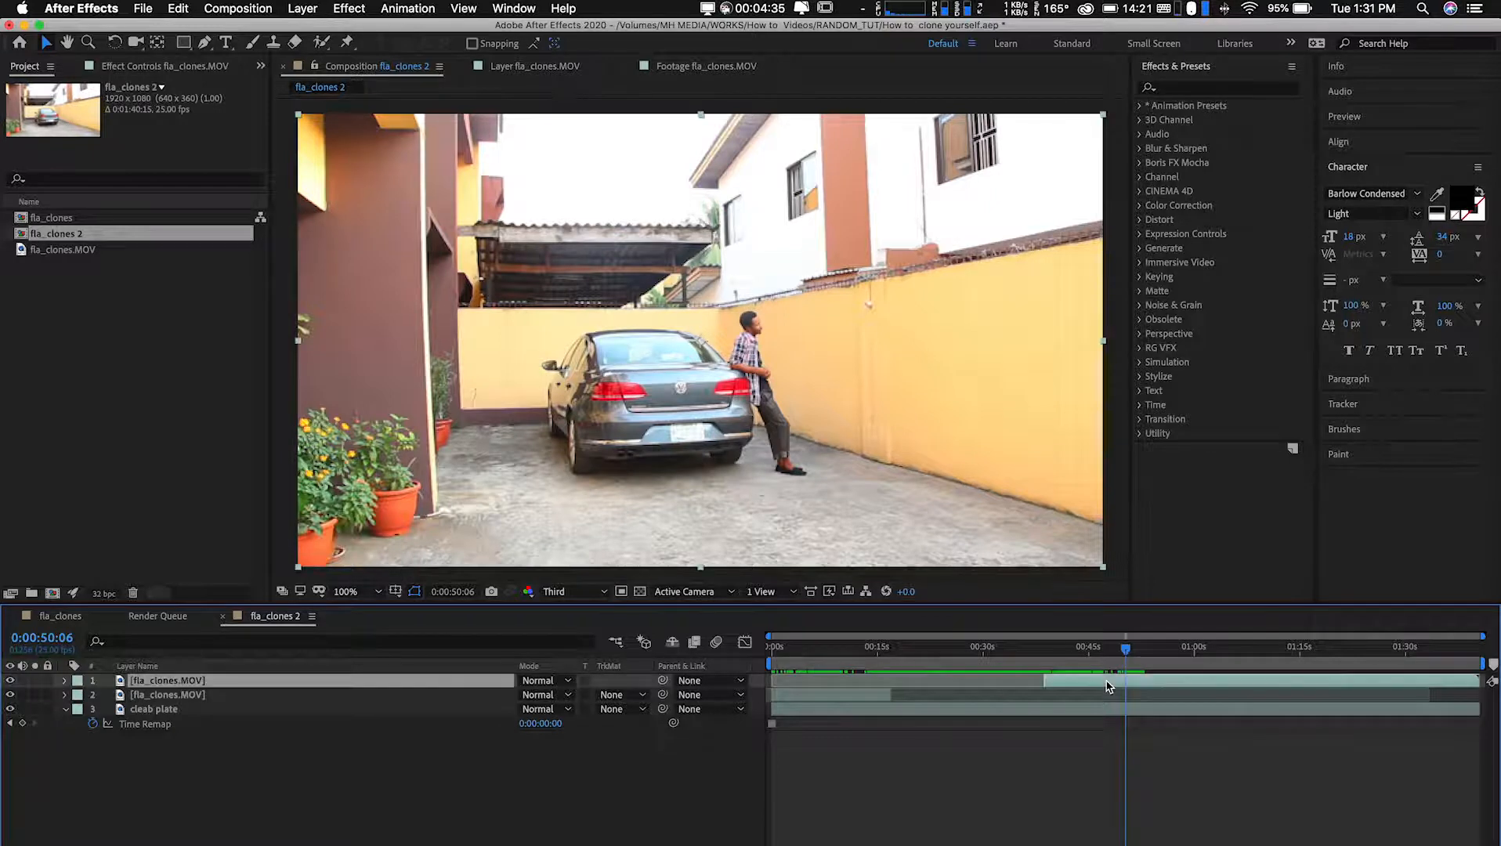